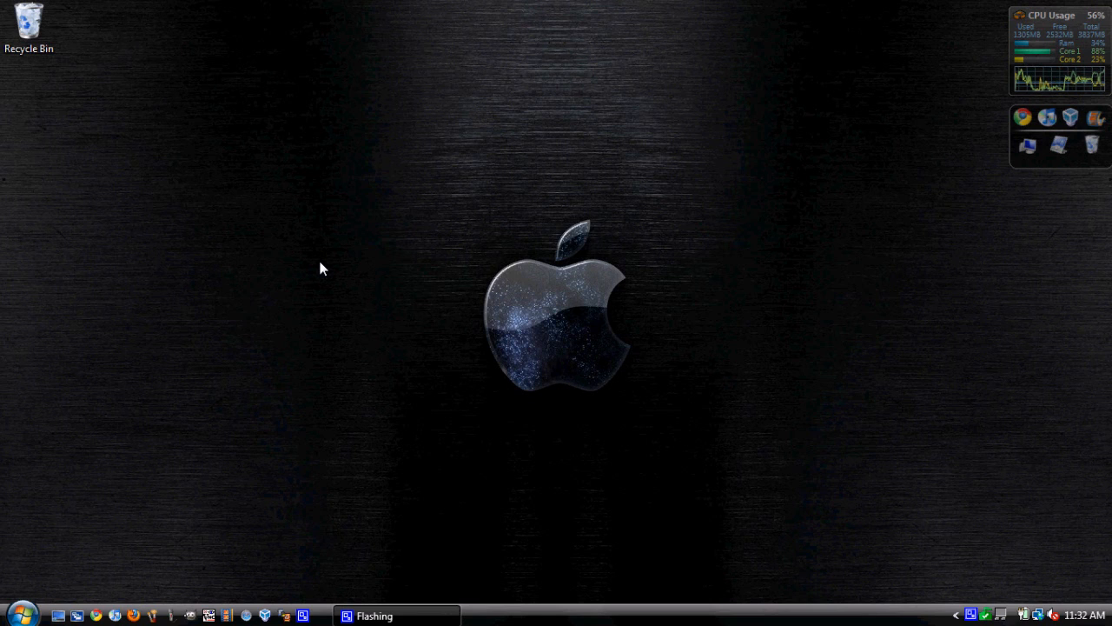
Search the Start menu for msconfig and launch System Configuration from the results
{"action": "left_click", "coordinate": [13, 615]}
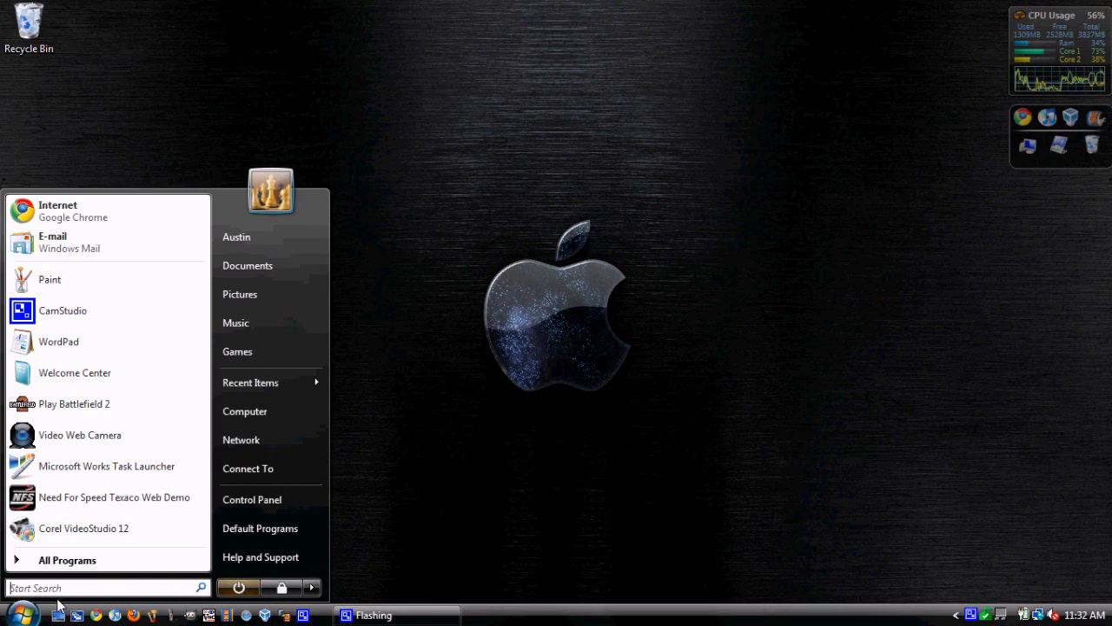
{"action": "mouse_move", "coordinate": [513, 519]}
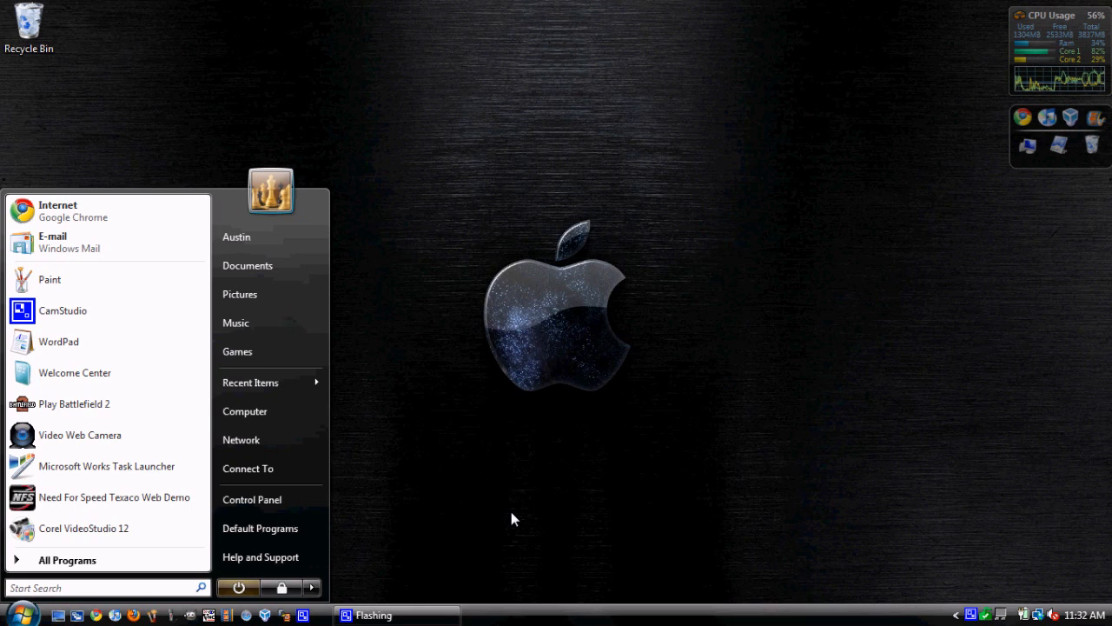
{"action": "type", "text": "msconfig"}
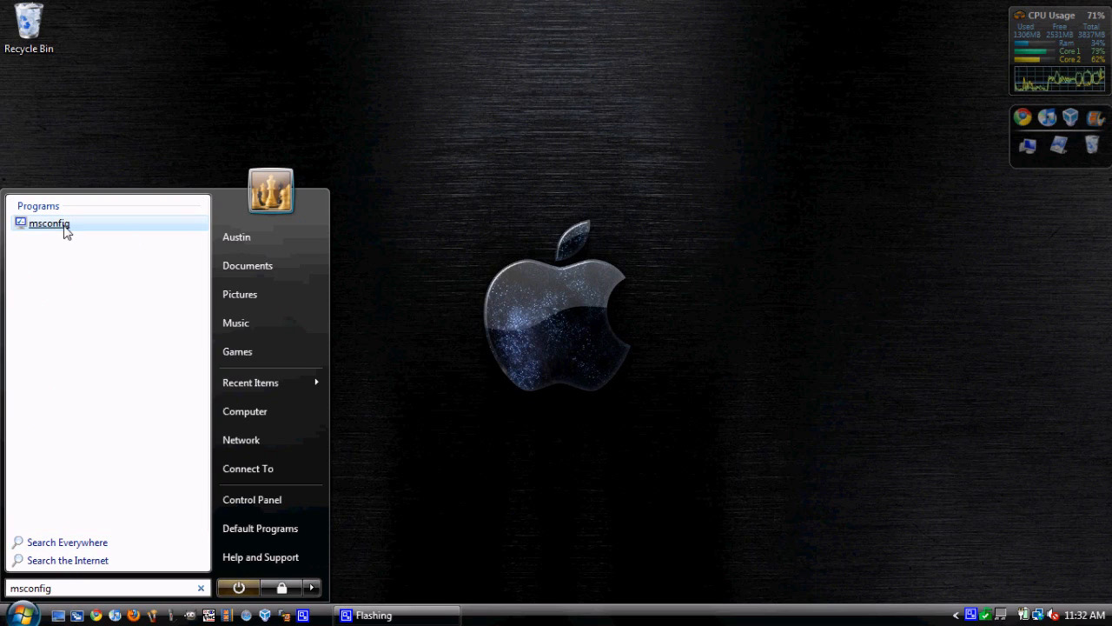
{"action": "left_click", "coordinate": [48, 223]}
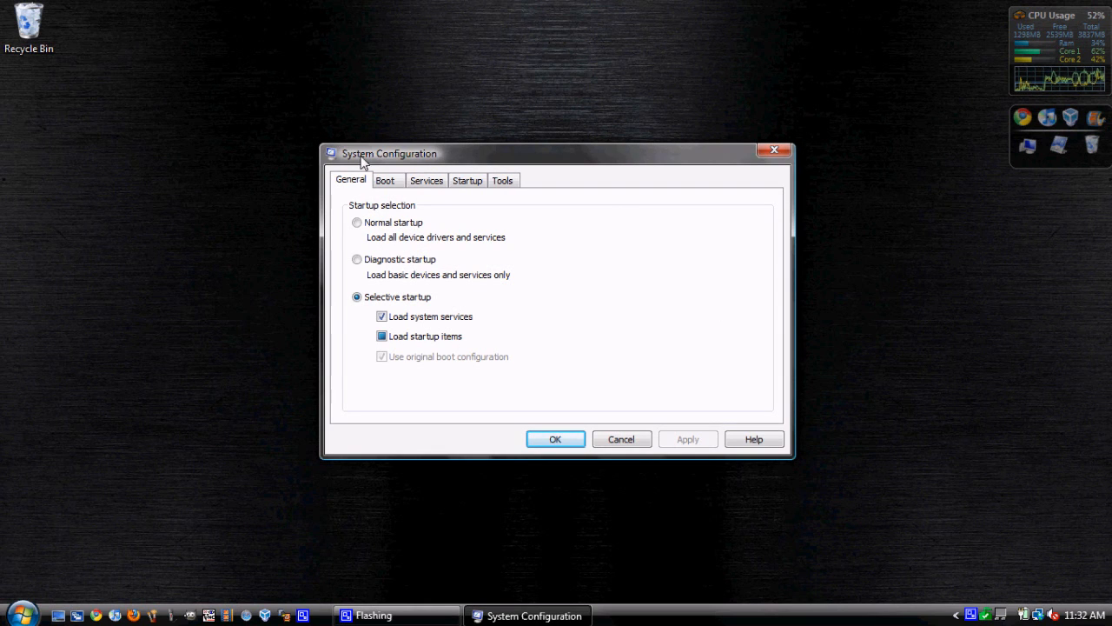
{"action": "mouse_move", "coordinate": [573, 179]}
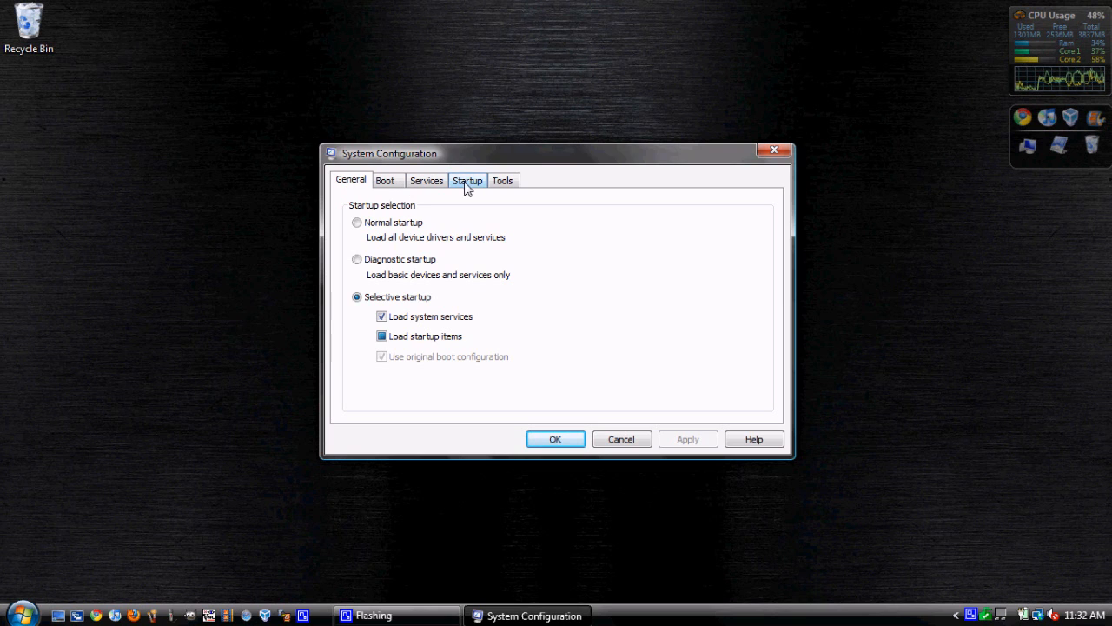
Switch to the Startup tab listing Windows Defender, Google Update and other startup items
{"action": "left_click", "coordinate": [468, 179]}
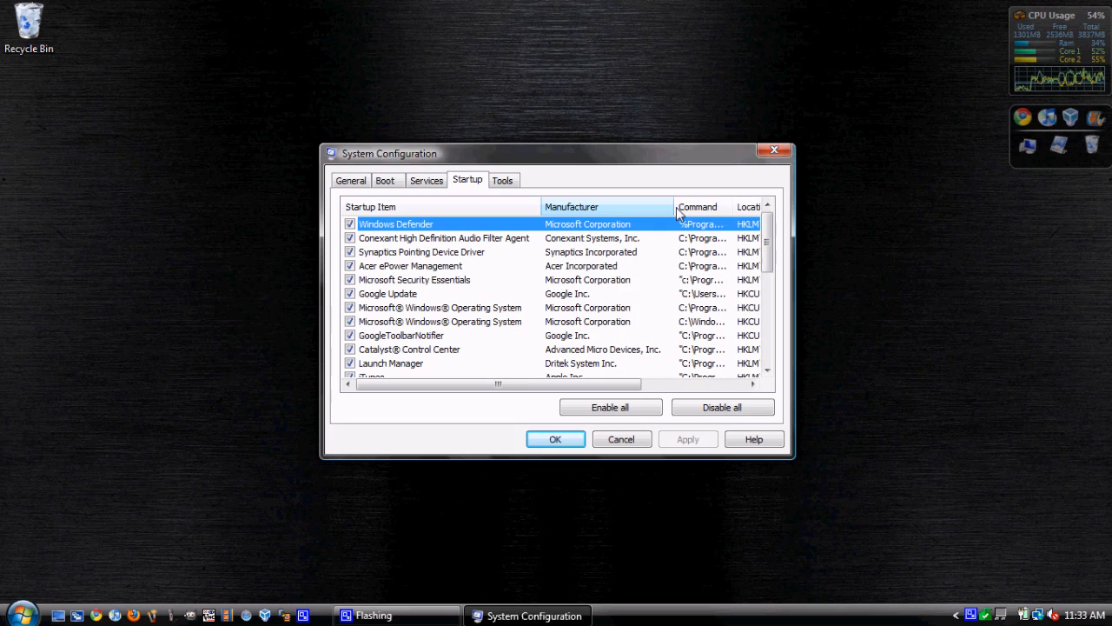
{"action": "mouse_move", "coordinate": [578, 188]}
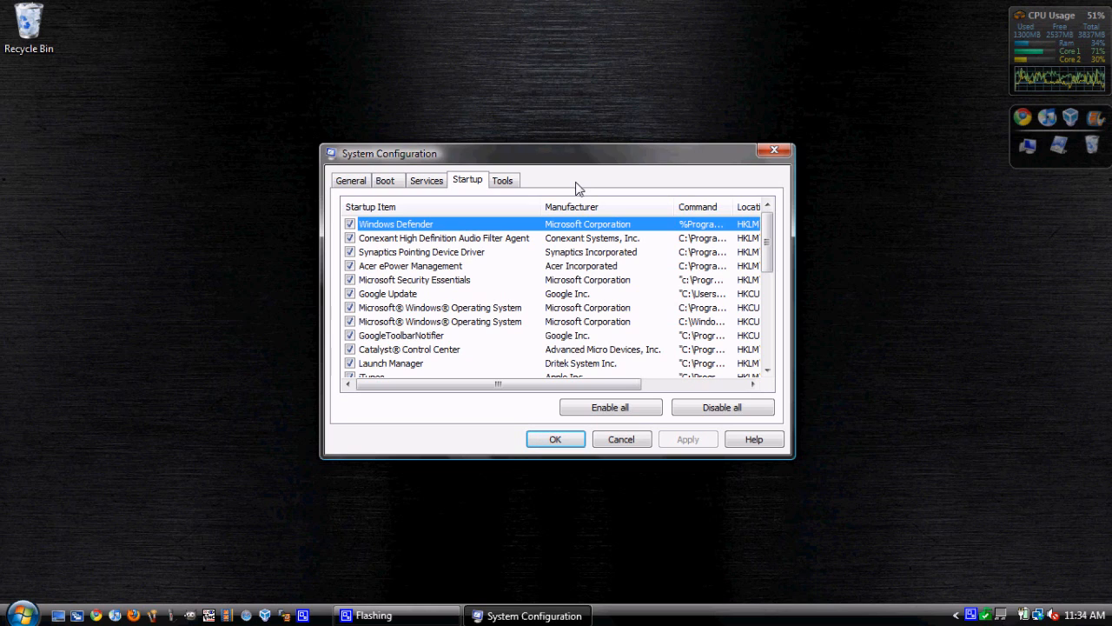
{"action": "mouse_move", "coordinate": [561, 186]}
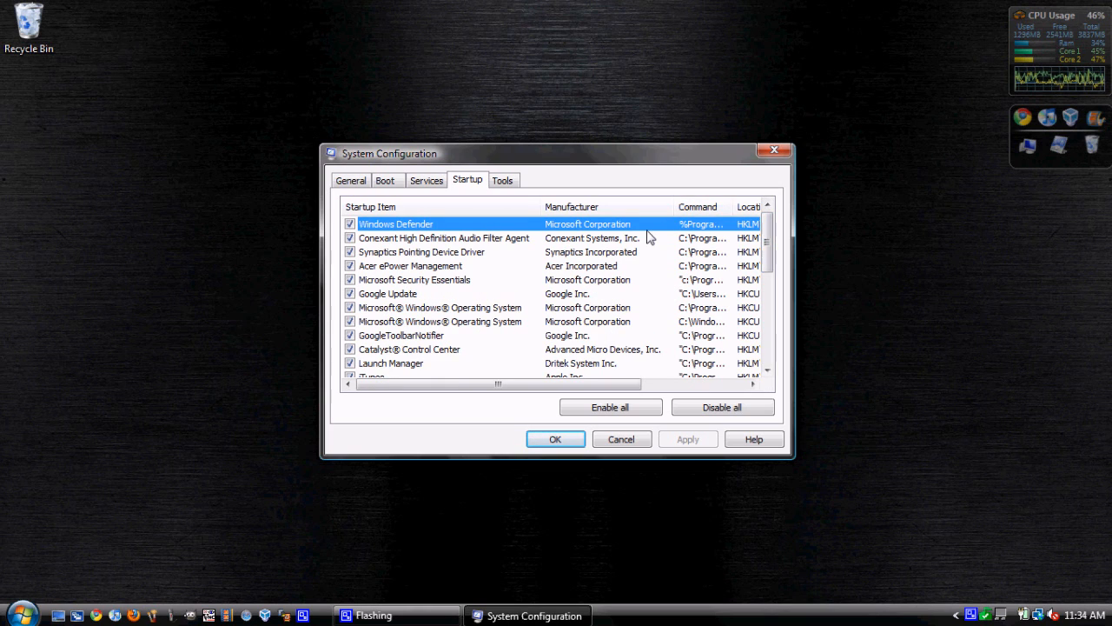
{"action": "mouse_move", "coordinate": [578, 226]}
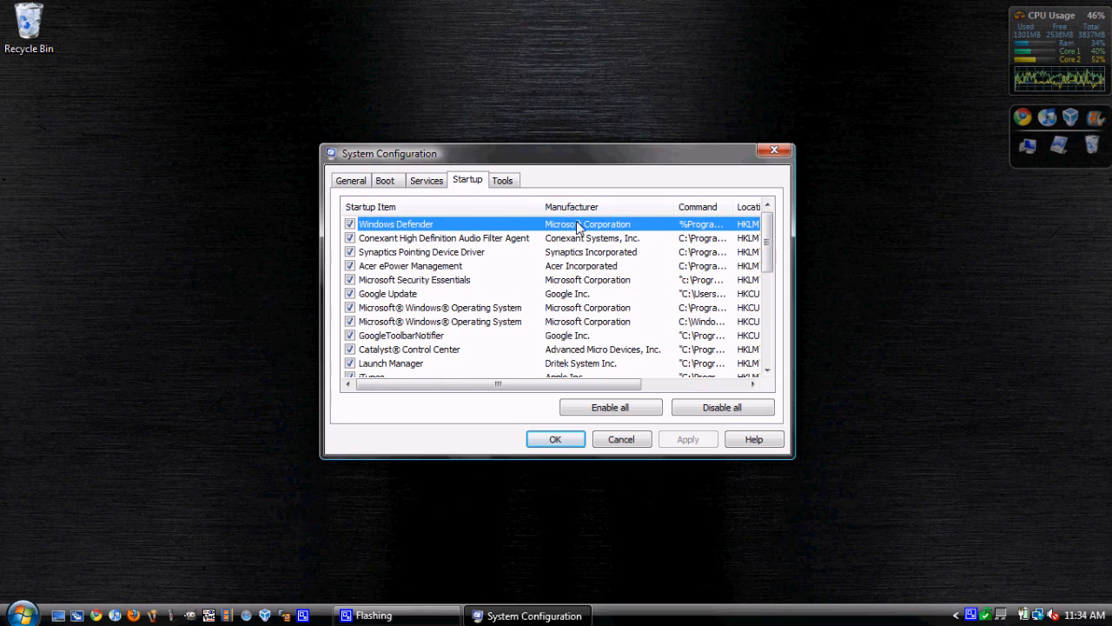
{"action": "mouse_move", "coordinate": [463, 234]}
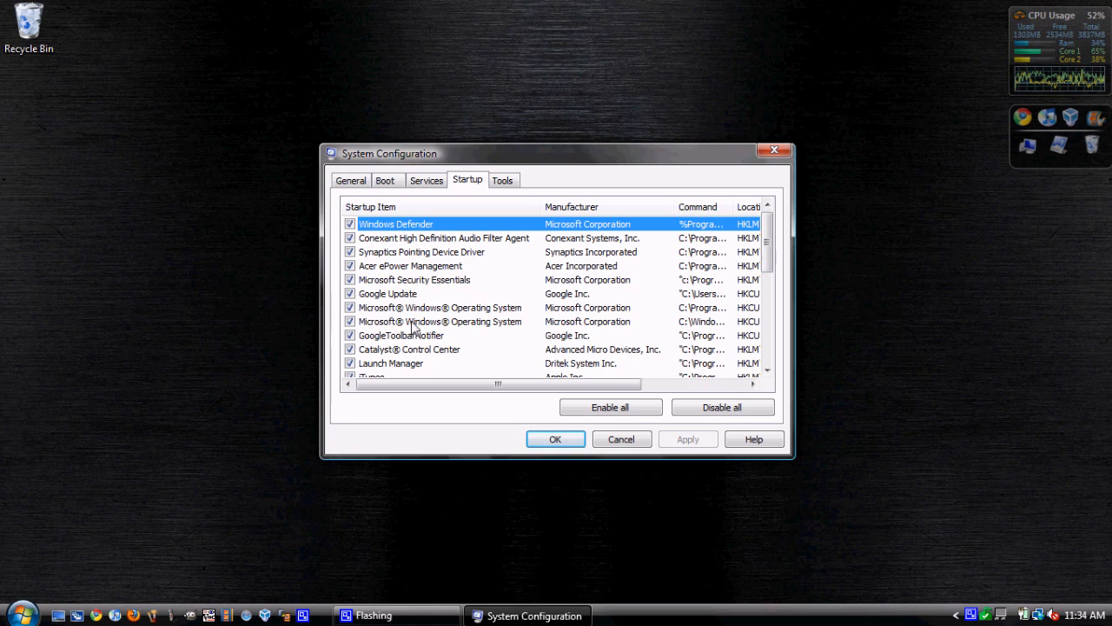
{"action": "mouse_move", "coordinate": [446, 310]}
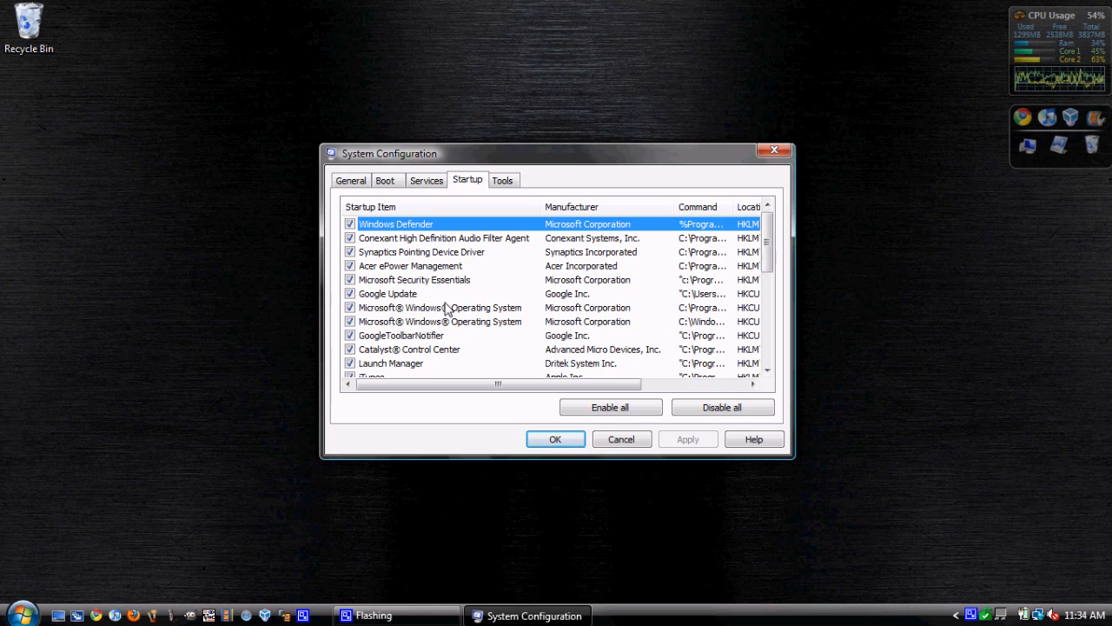
{"action": "left_click", "coordinate": [441, 307]}
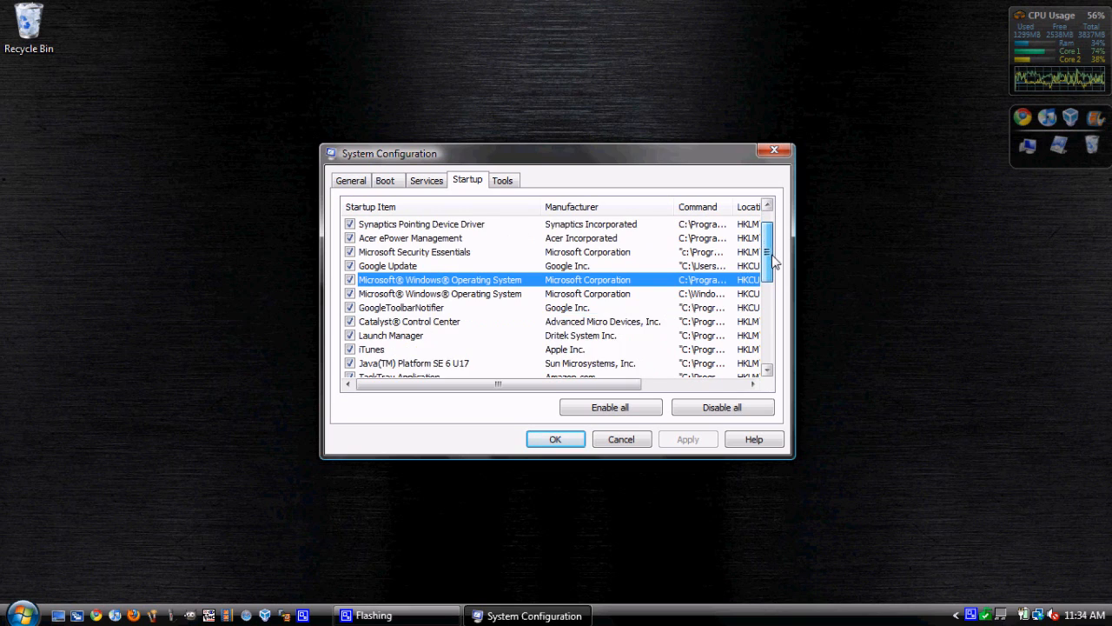
{"action": "scroll", "scroll_direction": "down", "scroll_amount": 3}
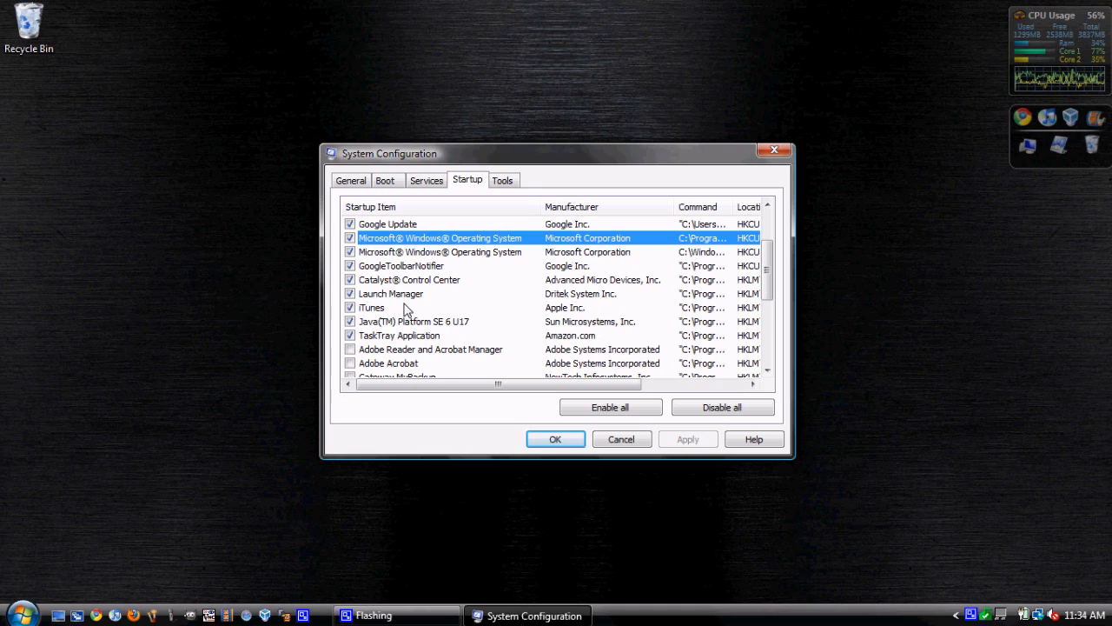
{"action": "mouse_move", "coordinate": [399, 296]}
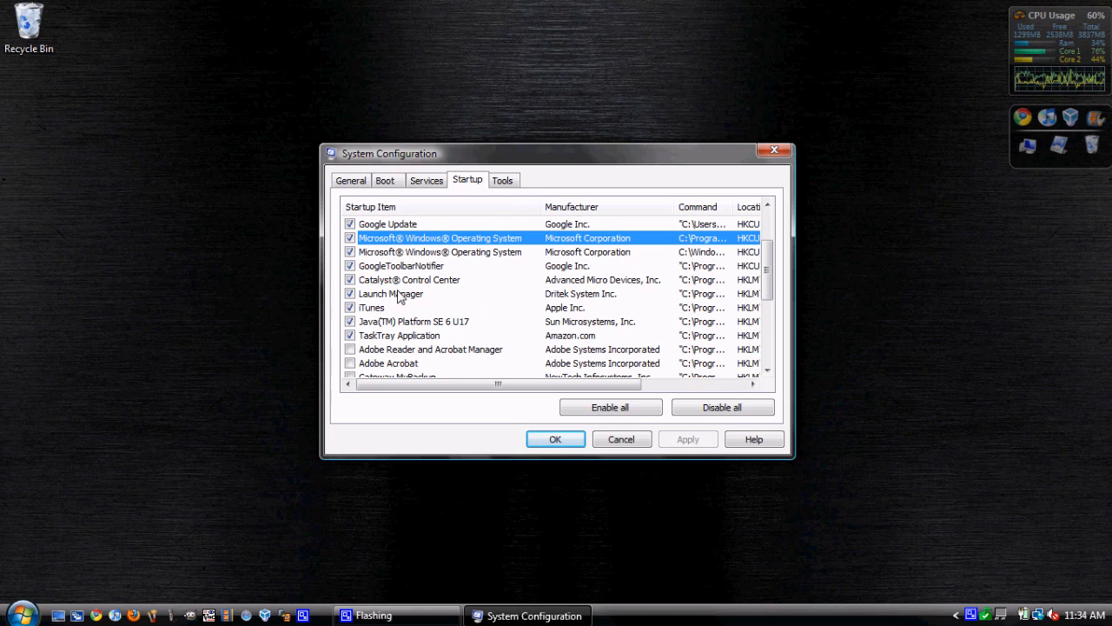
{"action": "left_click", "coordinate": [410, 279]}
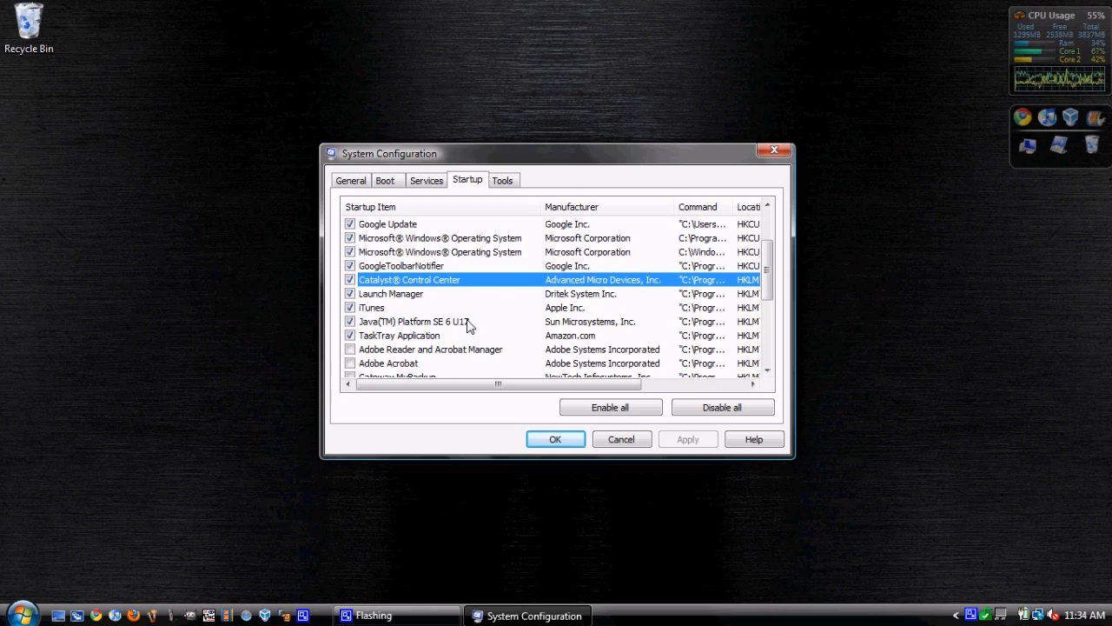
{"action": "scroll", "scroll_direction": "down", "scroll_amount": 3}
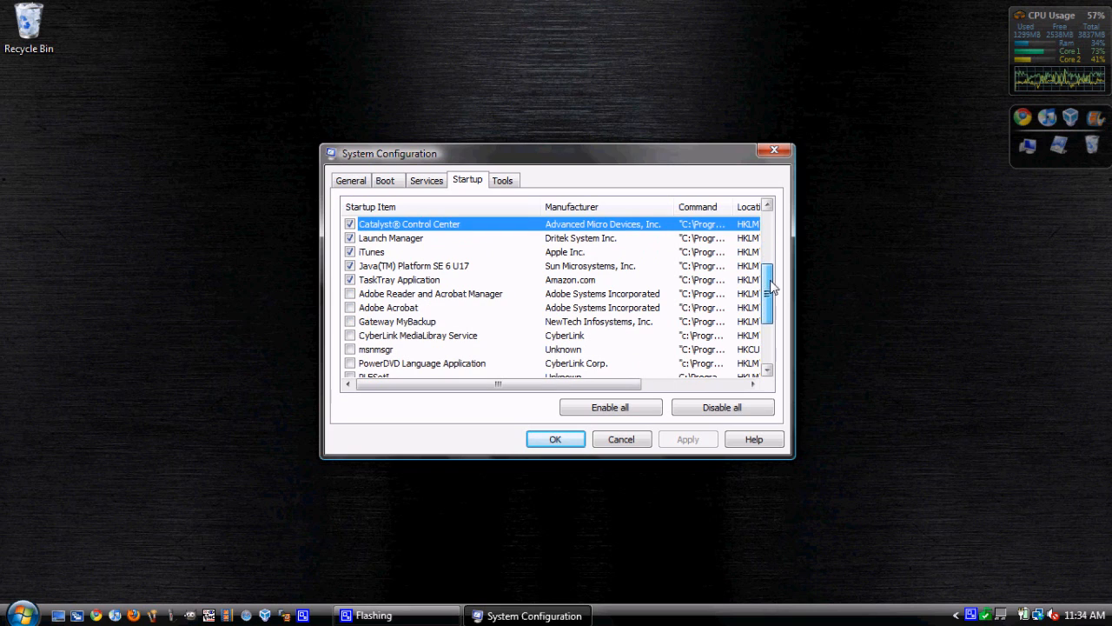
{"action": "left_click", "coordinate": [397, 321]}
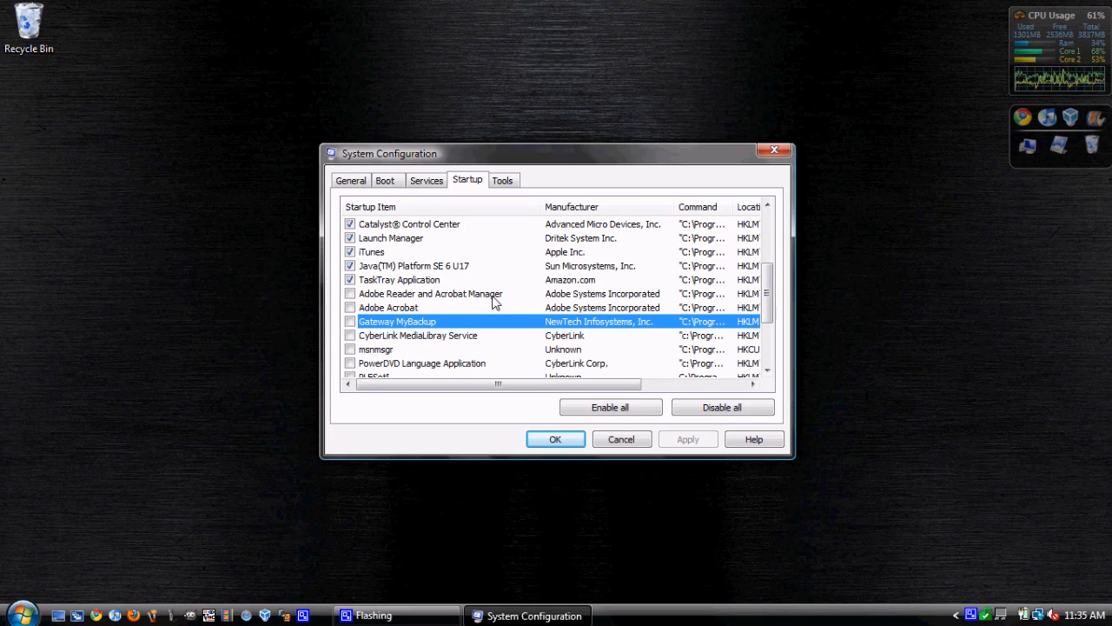
{"action": "scroll", "scroll_direction": "down", "scroll_amount": 3}
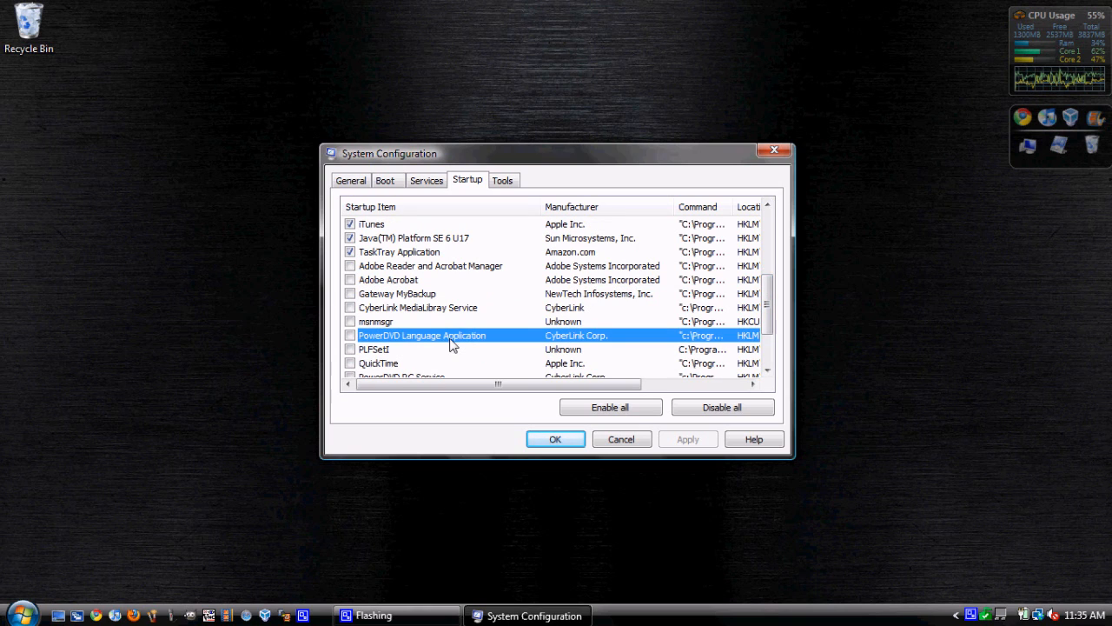
{"action": "left_click", "coordinate": [378, 362]}
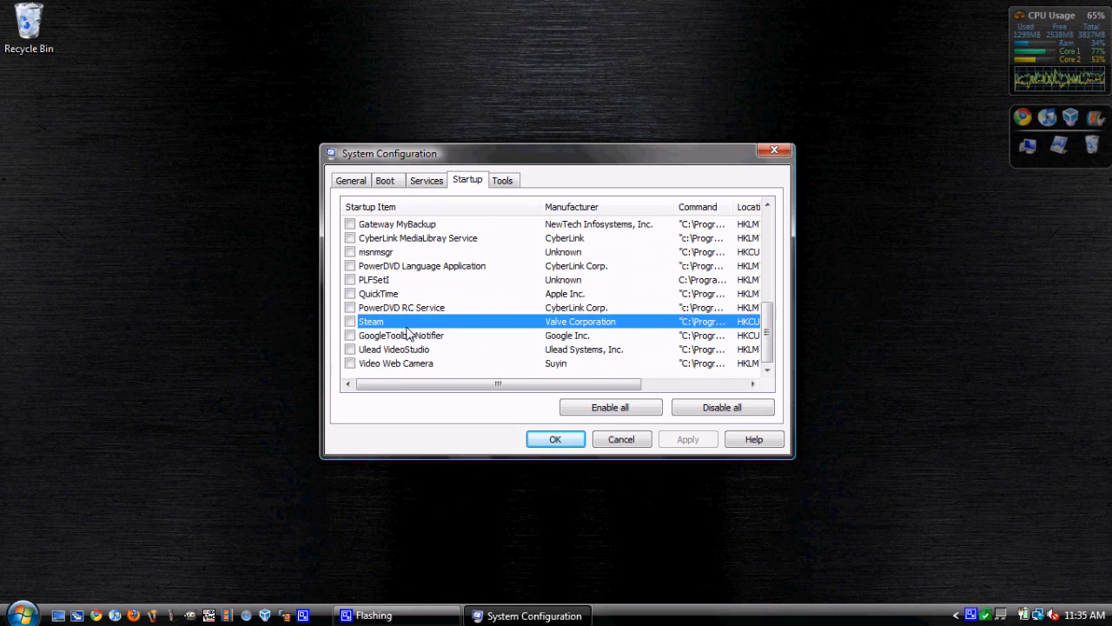
{"action": "left_click", "coordinate": [394, 349]}
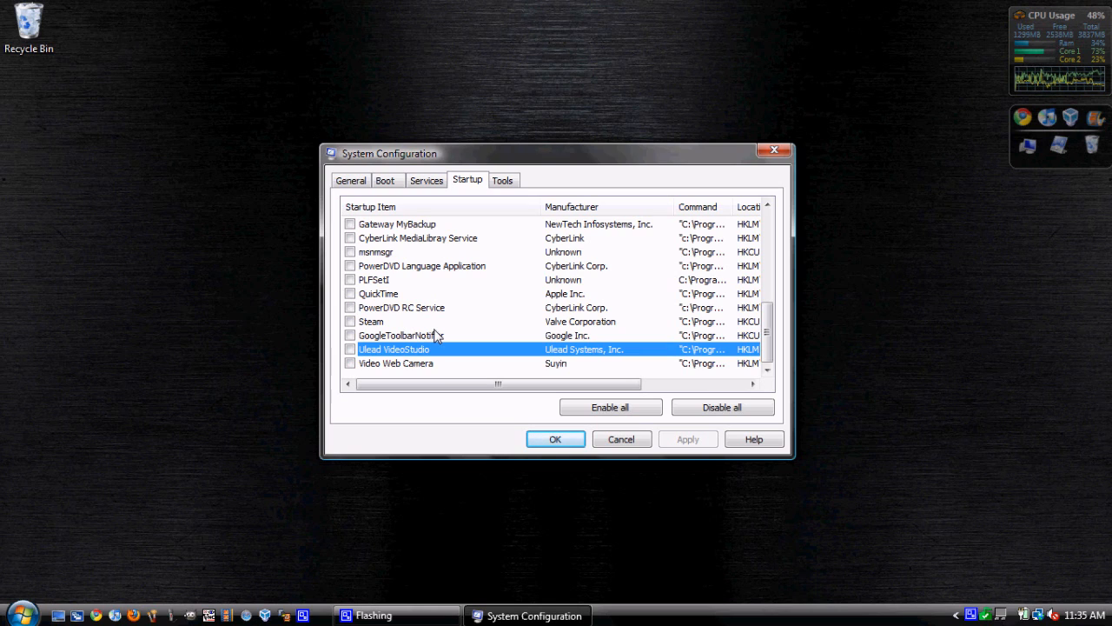
{"action": "mouse_move", "coordinate": [517, 277]}
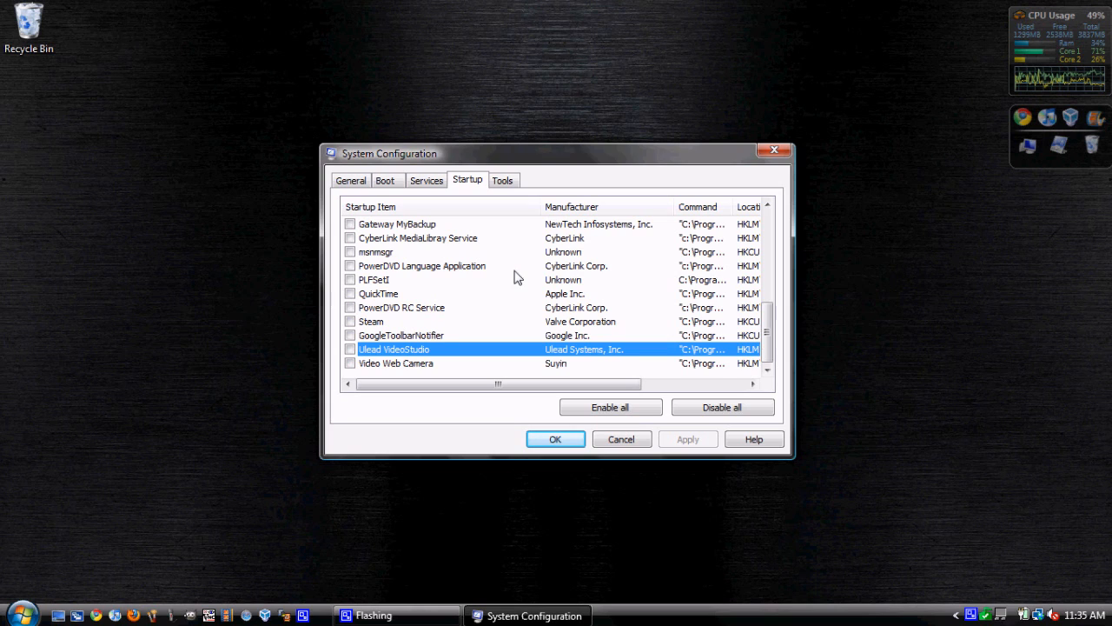
{"action": "mouse_move", "coordinate": [920, 301]}
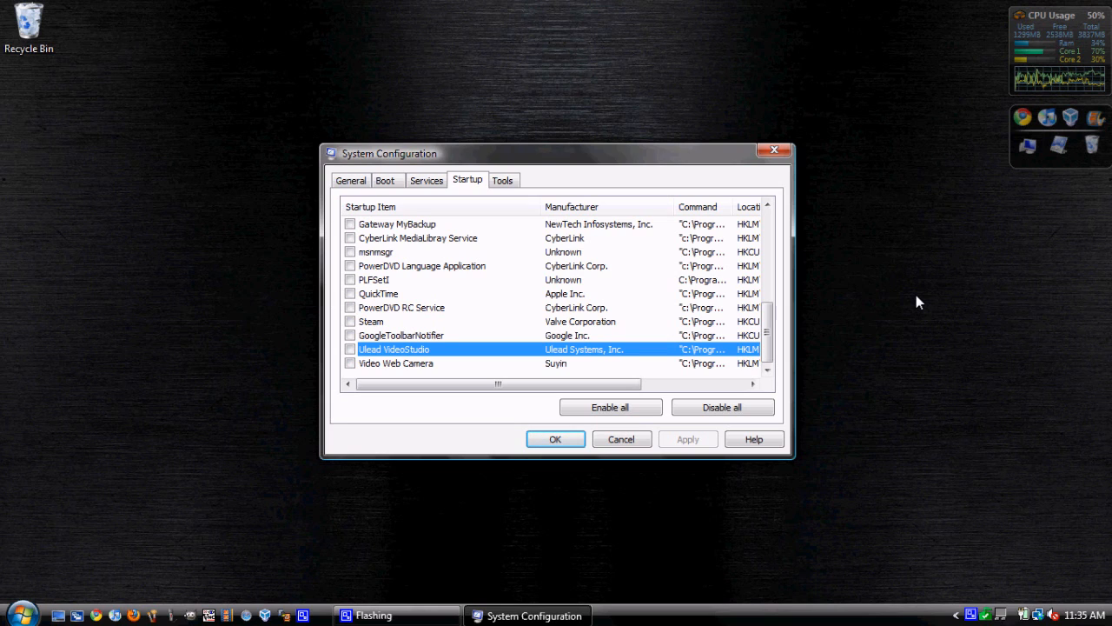